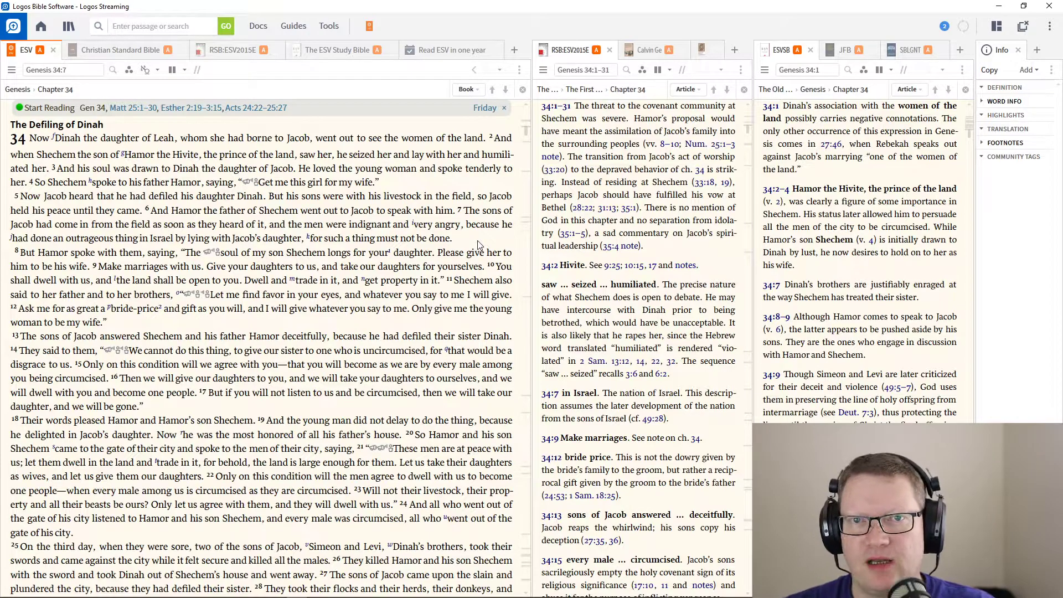
# - Scroll the ESV text down through Genesis 34 toward the Keep Reading banner
pyautogui.scroll(-3)
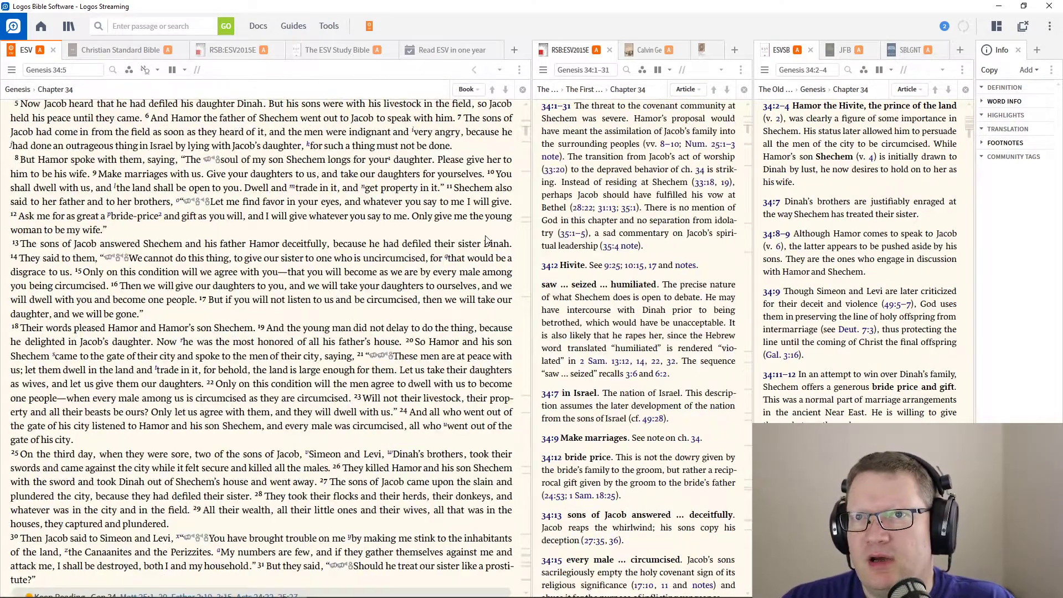
pyautogui.scroll(-3)
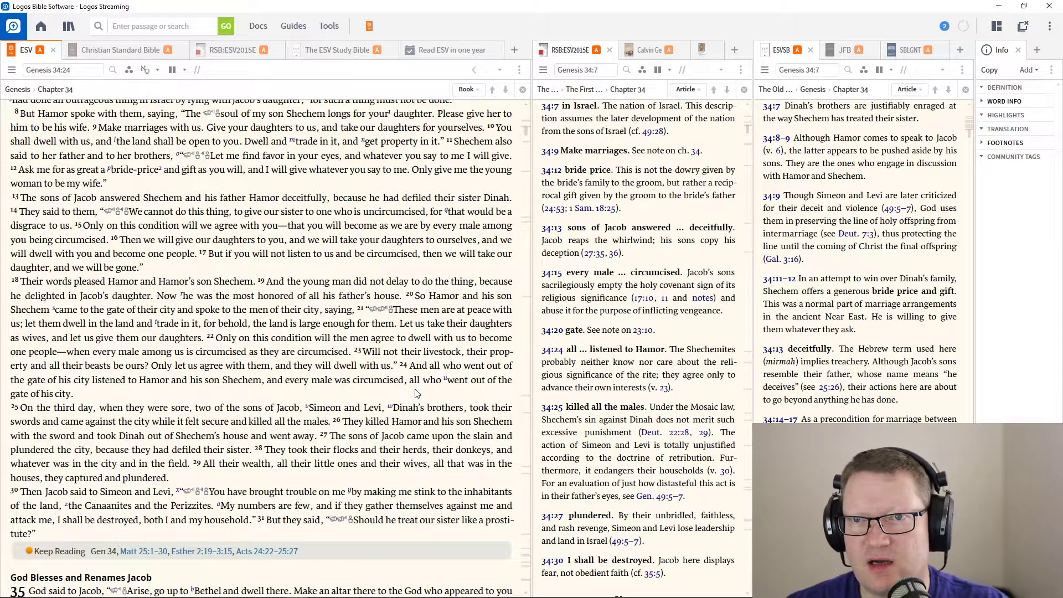
# - Scroll further so the study notes on Genesis 34:25–30 come into view
pyautogui.scroll(-3)
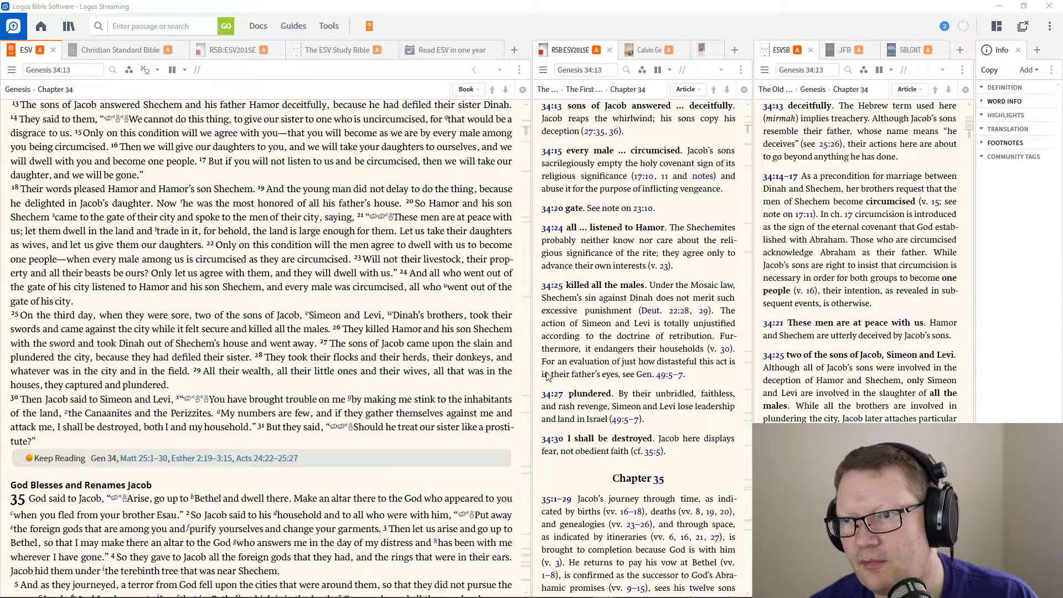
# - Scroll on to show Genesis 35:1–15 and the notes on its opening
pyautogui.scroll(-3)
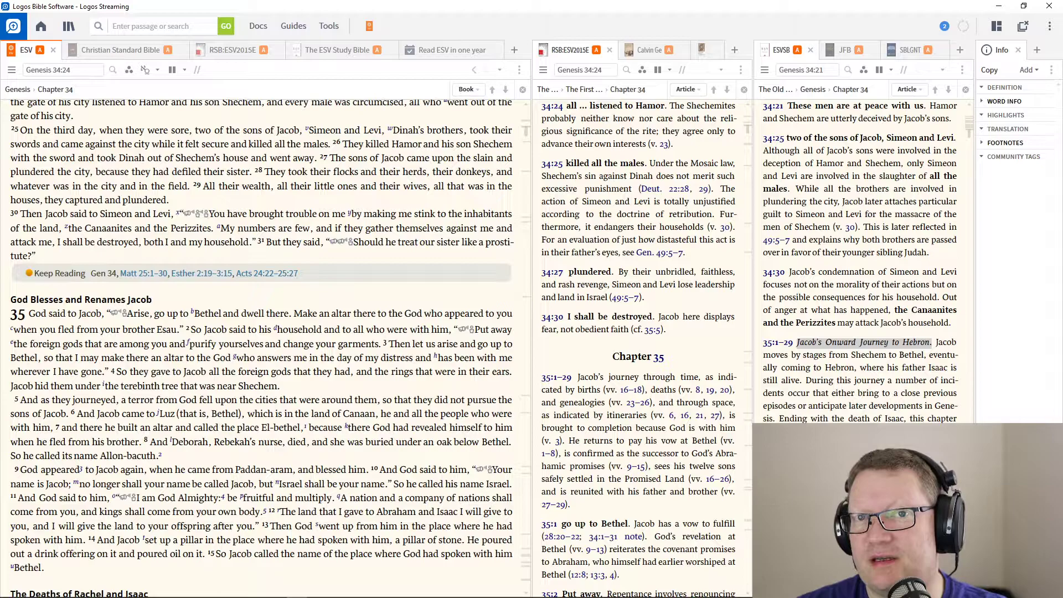
pyautogui.moveTo(203, 272)
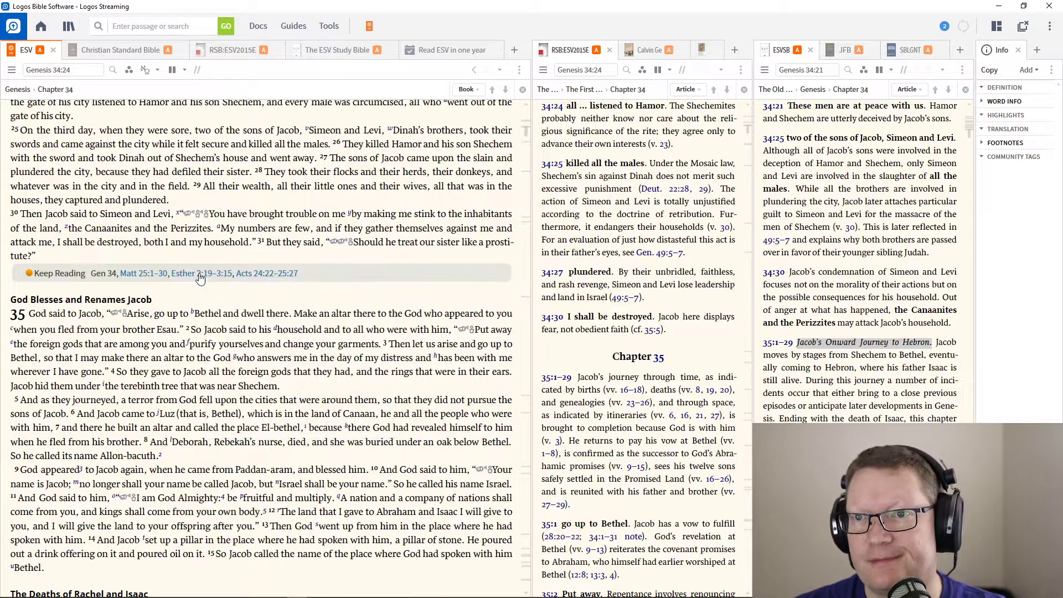
# - Follow the Keep Reading link to the Esther 2:19–3:15 reading
pyautogui.click(196, 273)
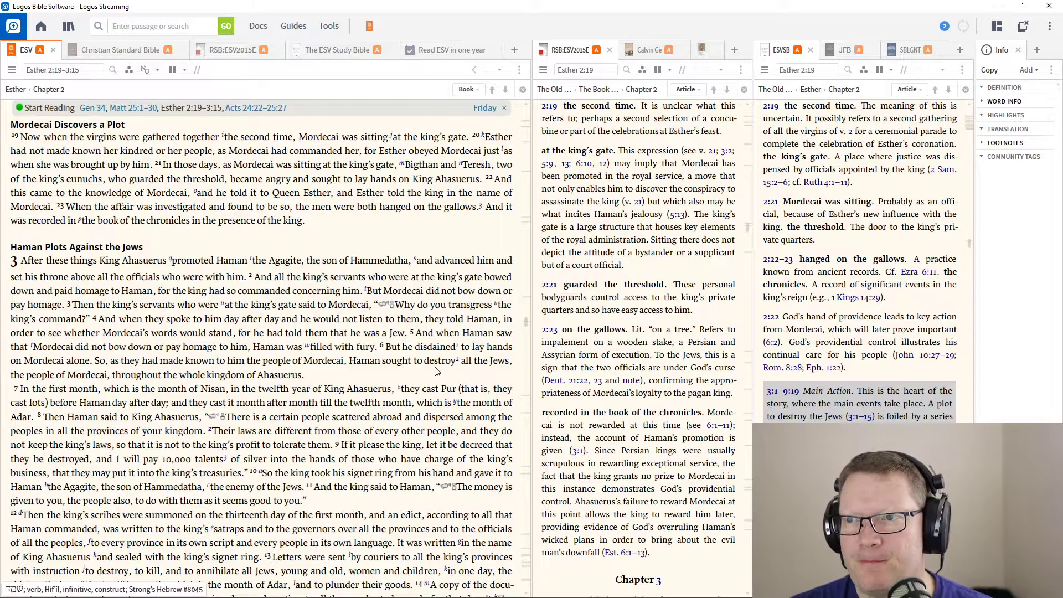
# - Scroll the ESV pane to Esther 3, with commentaries synced to notes on Esther 3:8–13
pyautogui.scroll(-3)
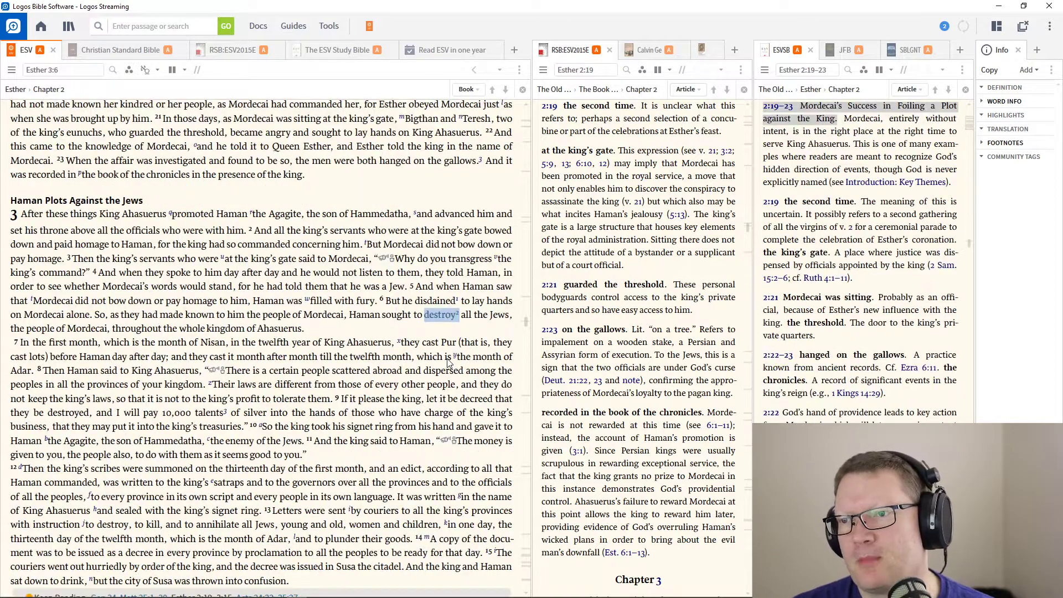
pyautogui.scroll(-3)
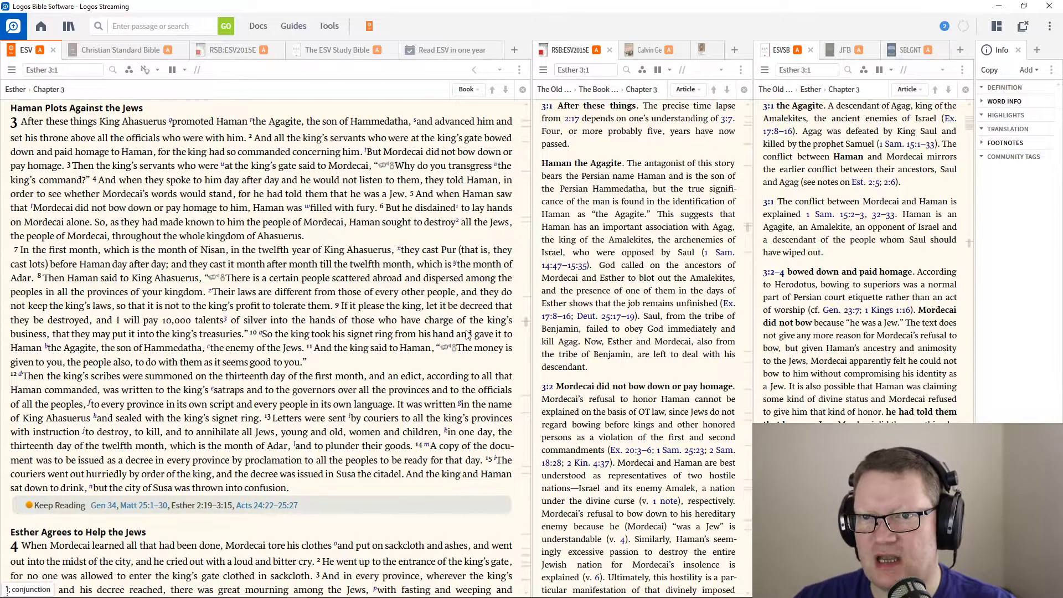
pyautogui.scroll(-3)
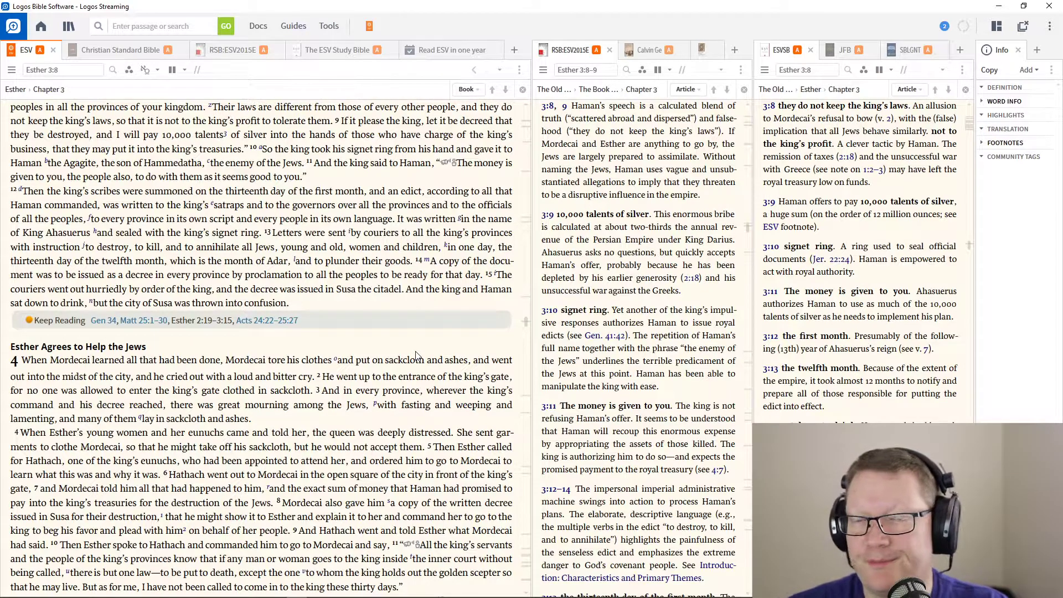
pyautogui.moveTo(143, 320)
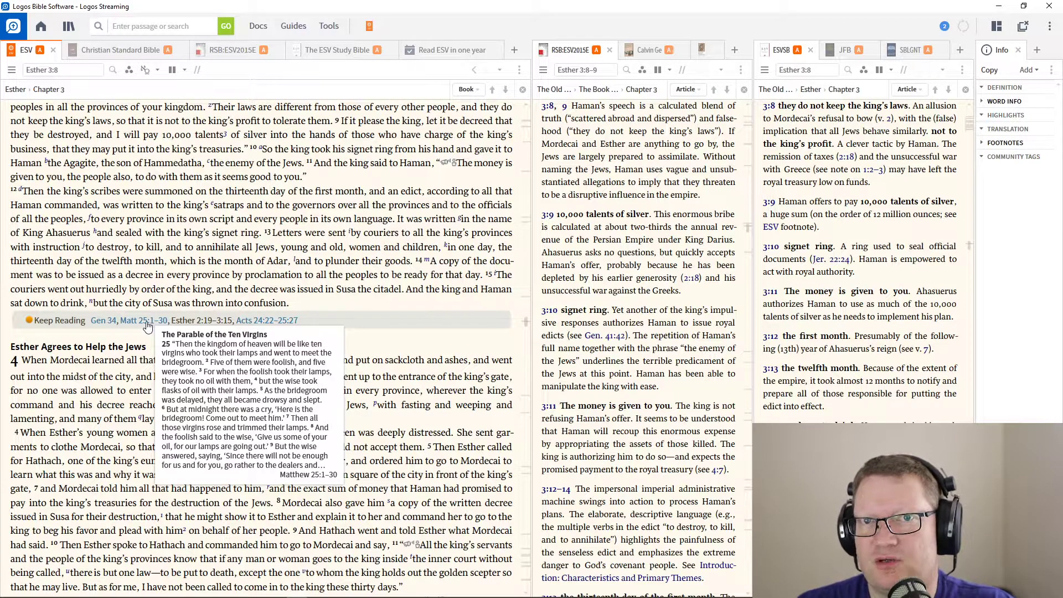
# - Follow the Keep Reading link to the Matthew 25:1–30 reading
pyautogui.click(117, 319)
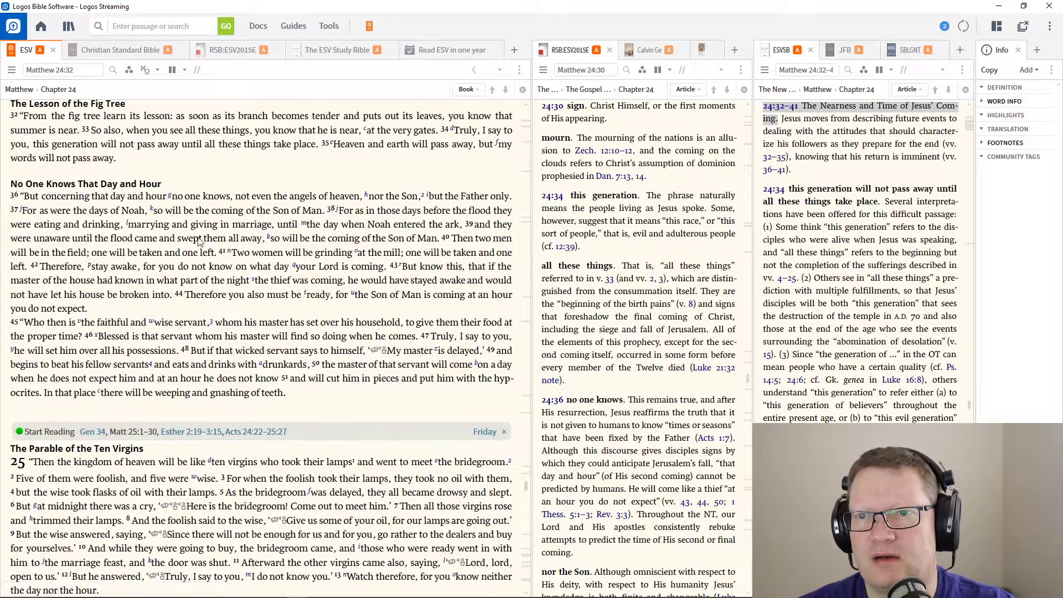
# - Scroll through Matthew 25 past the Ten Virgins to the Parable of the Talents
pyautogui.scroll(-3)
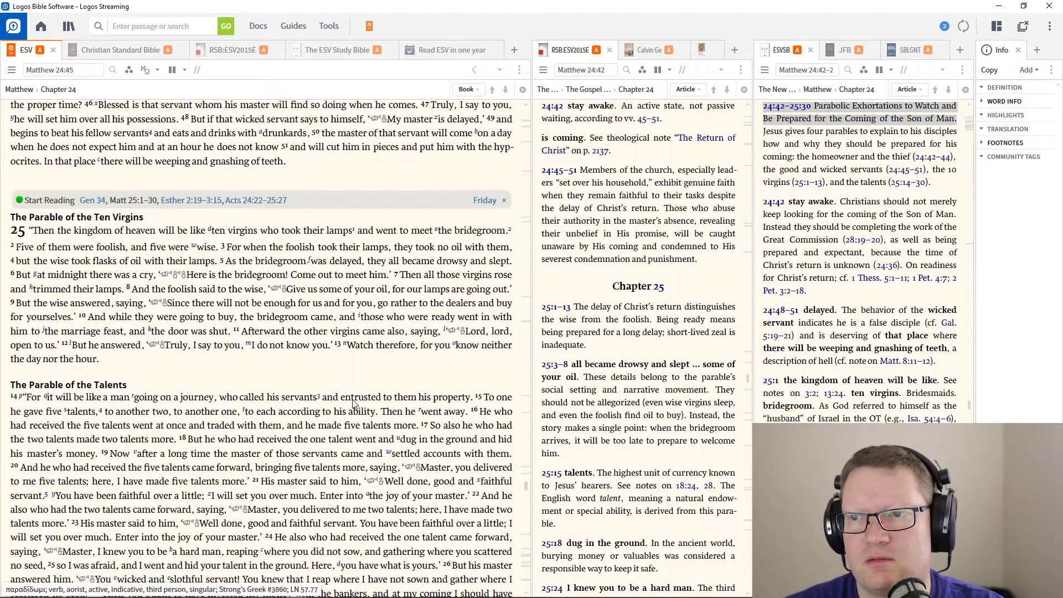
pyautogui.scroll(-3)
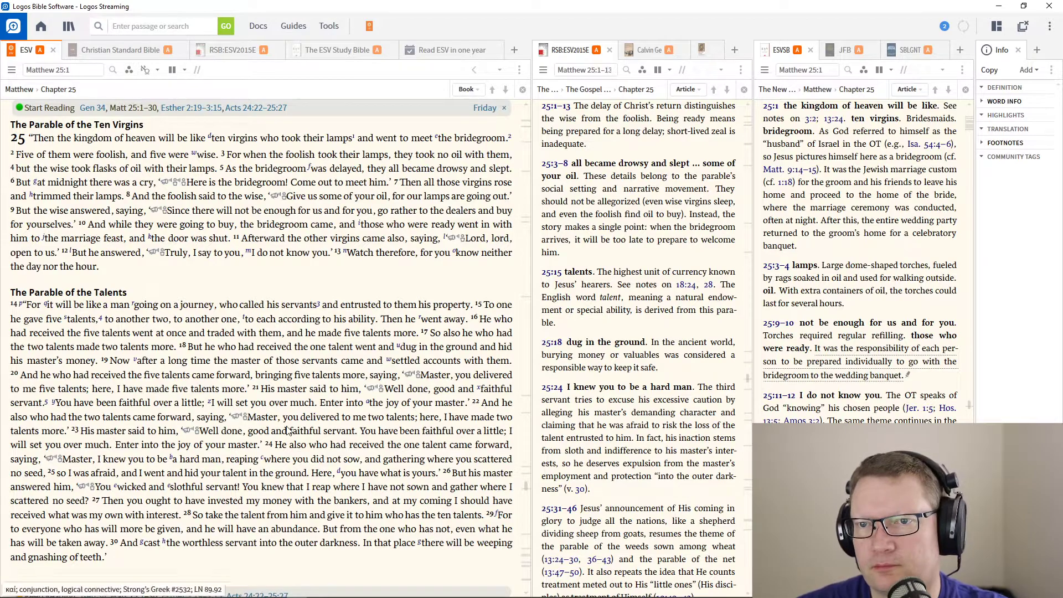
# - Scroll through Matthew 25:14–30 to the Keep Reading bar
pyautogui.scroll(-3)
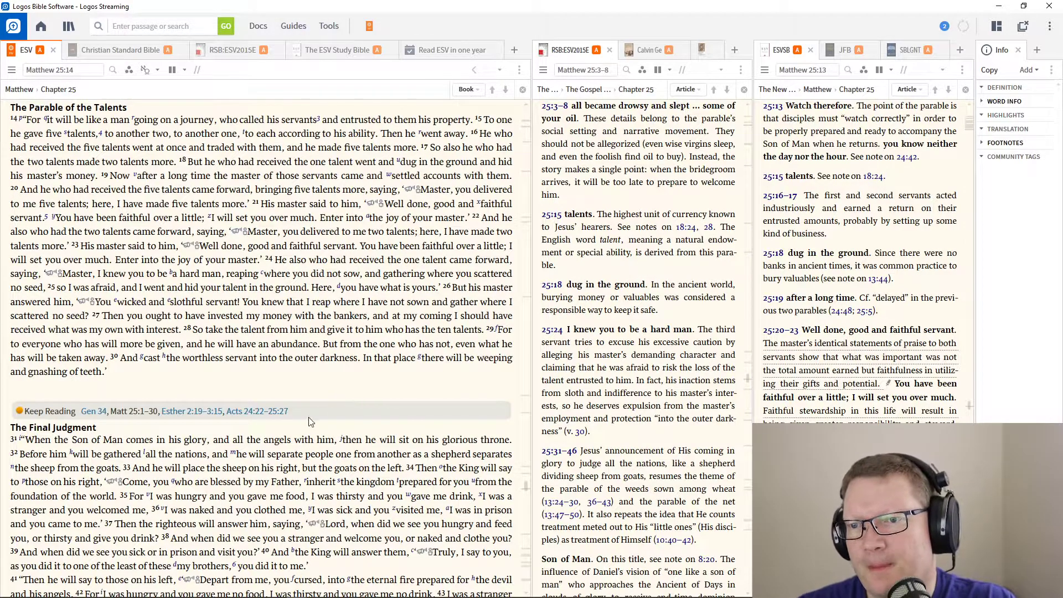
# - Open the Acts 24:22–25:27 reading and scroll back through Paul's defence before Felix
pyautogui.click(256, 411)
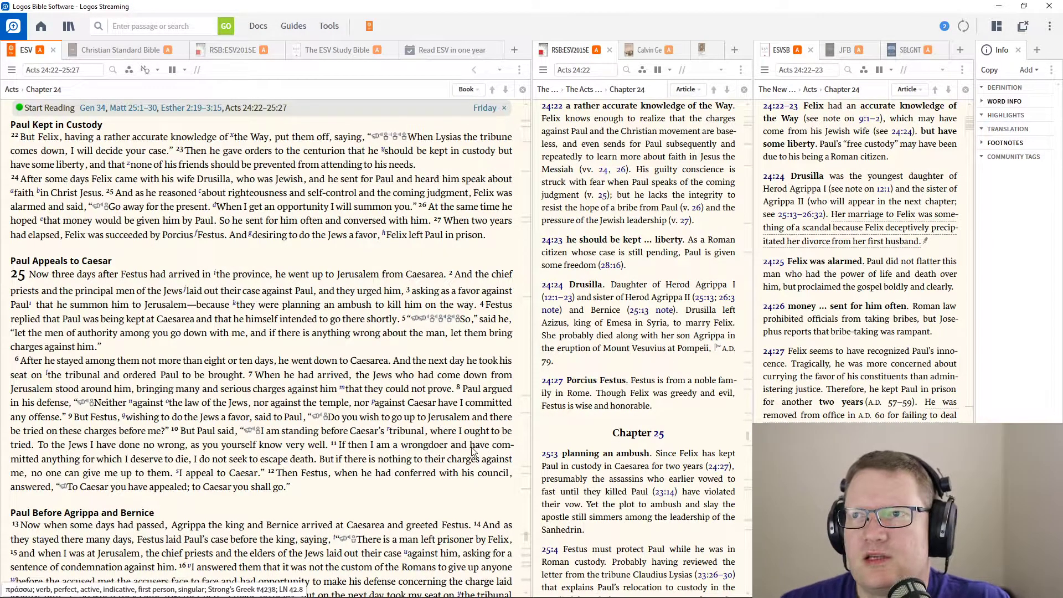
pyautogui.scroll(3)
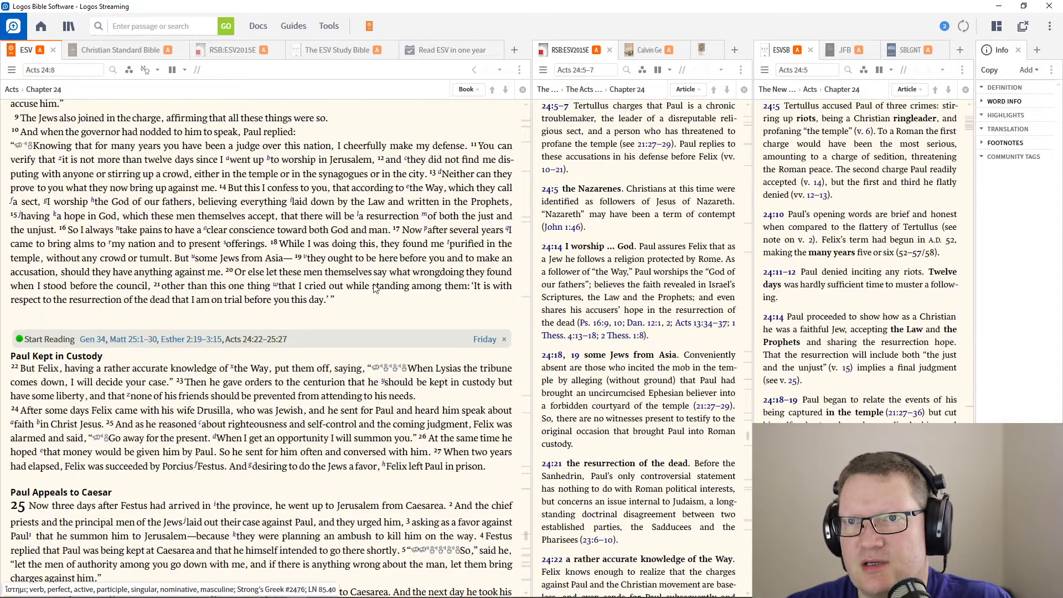
pyautogui.scroll(3)
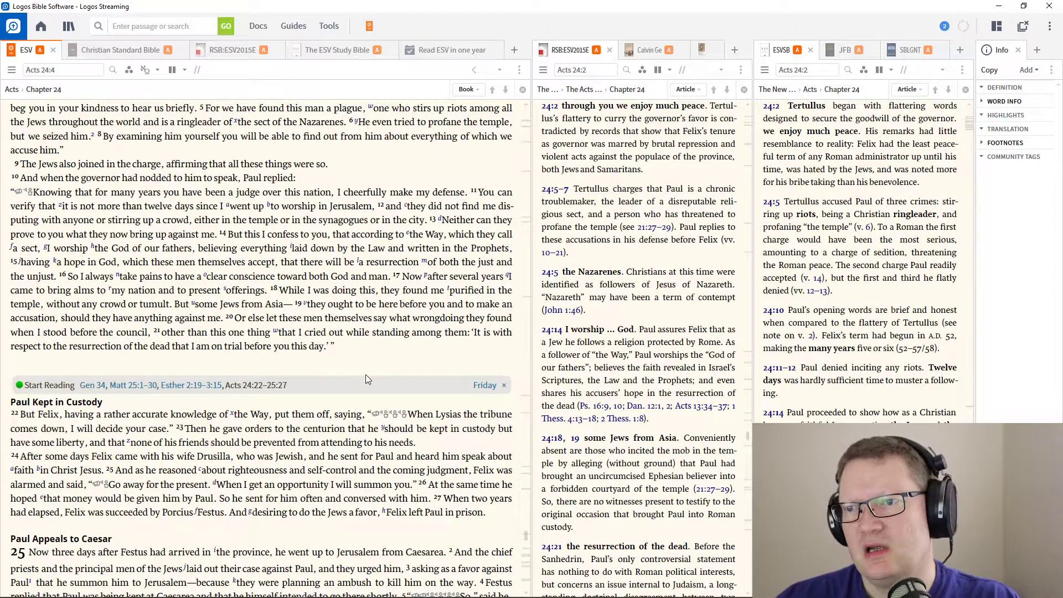
pyautogui.scroll(-3)
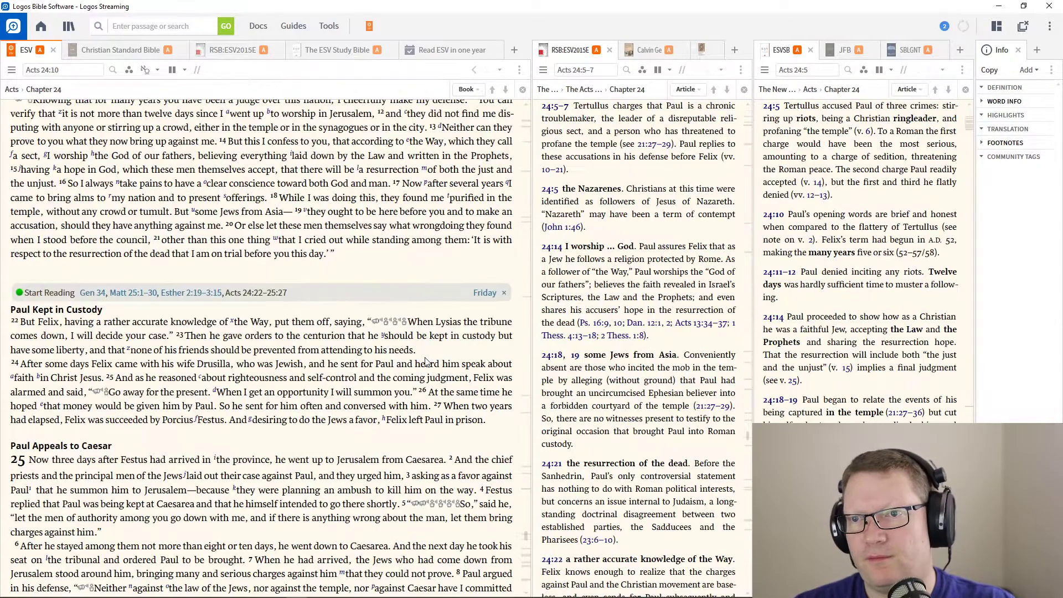
pyautogui.scroll(-3)
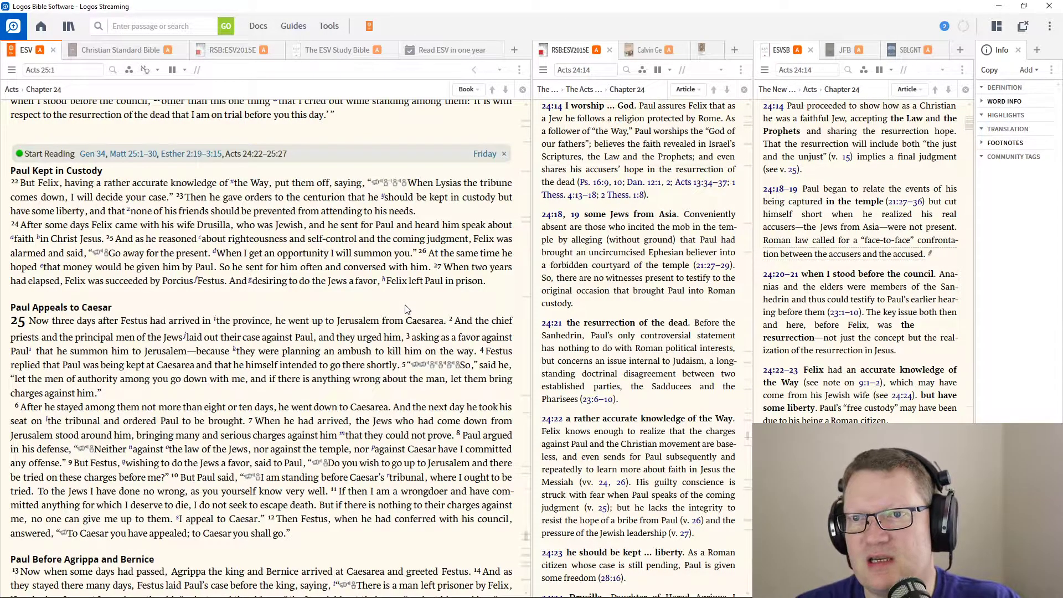
pyautogui.moveTo(420, 306)
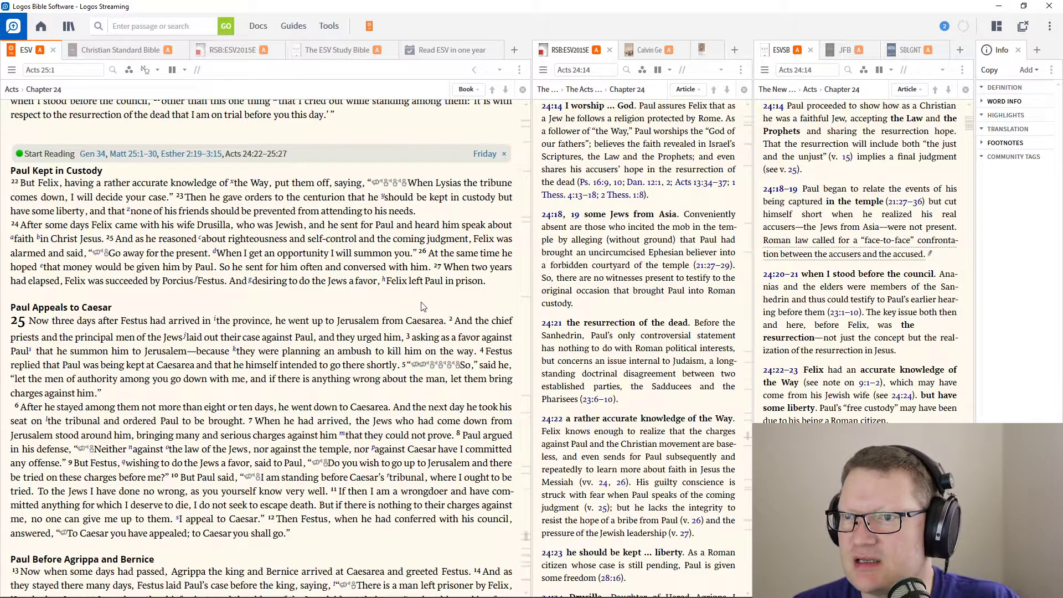
# - Scroll through Acts 25 before Agrippa, then back to Acts 23:23 with the route map
pyautogui.scroll(-3)
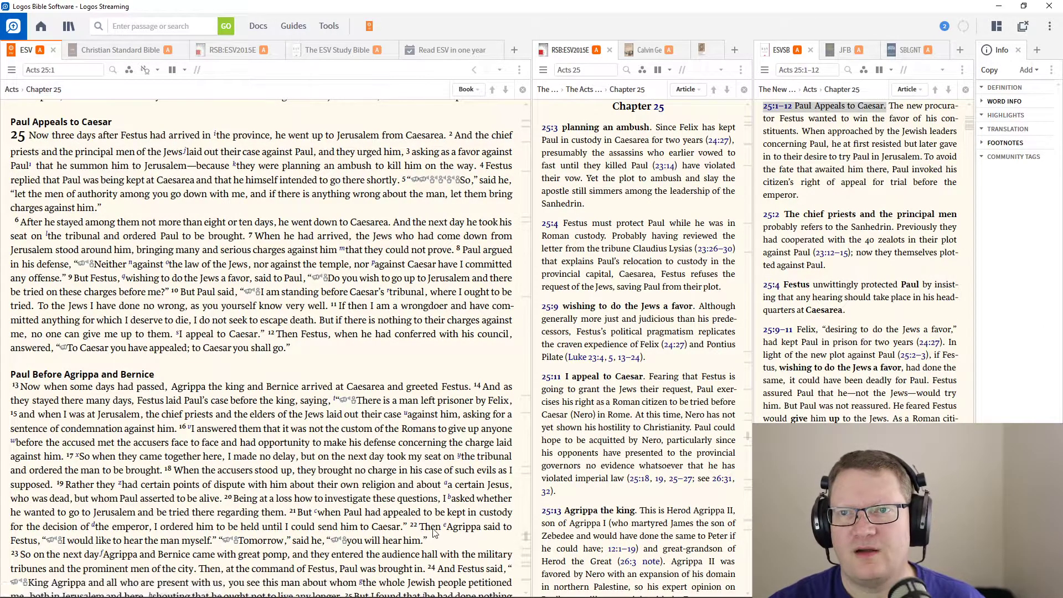
pyautogui.scroll(-3)
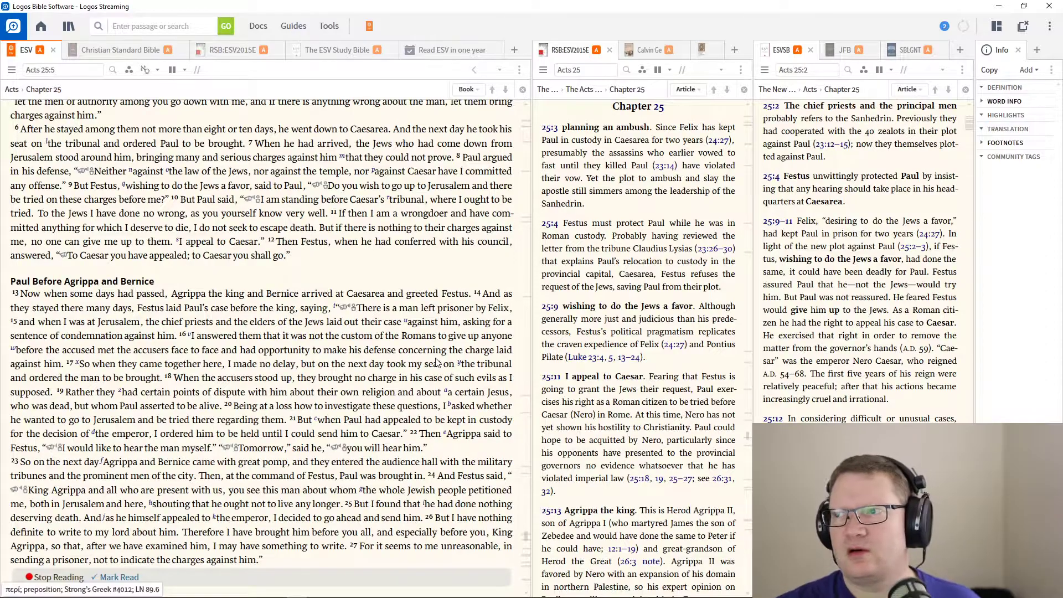
pyautogui.scroll(3)
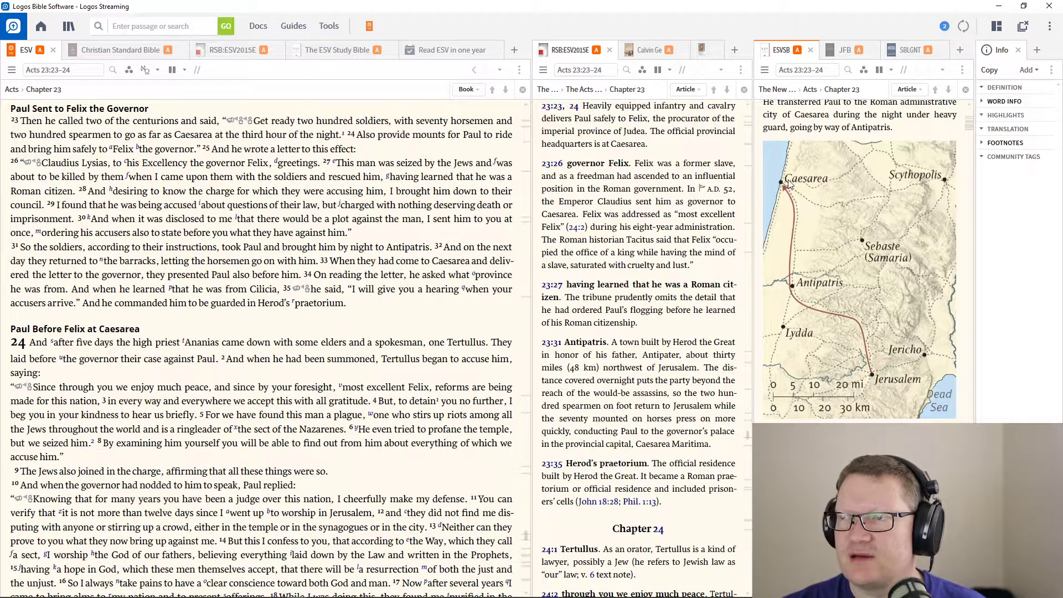
pyautogui.moveTo(853, 297)
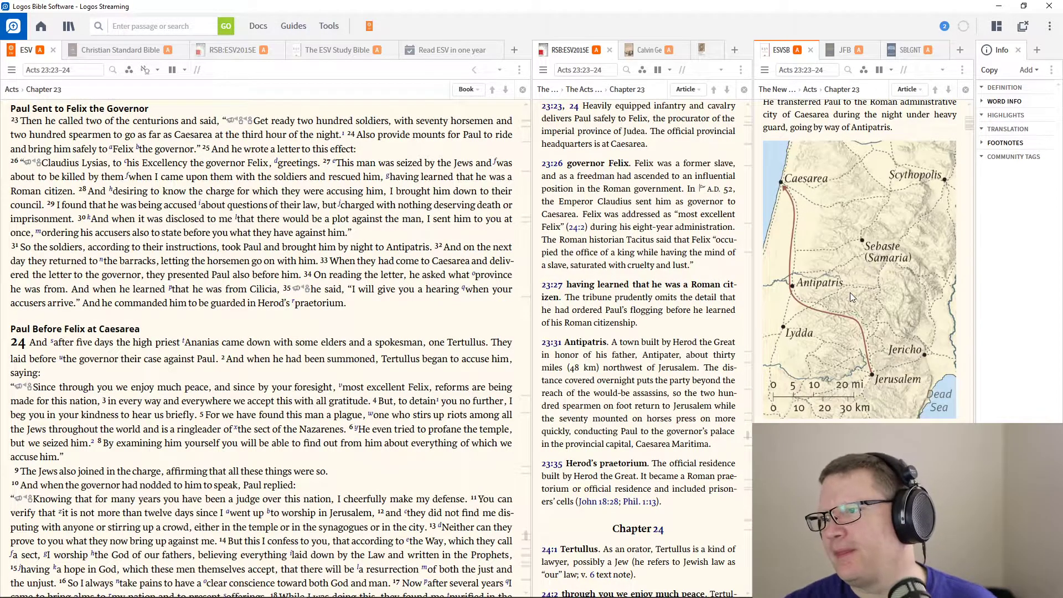
pyautogui.moveTo(874, 376)
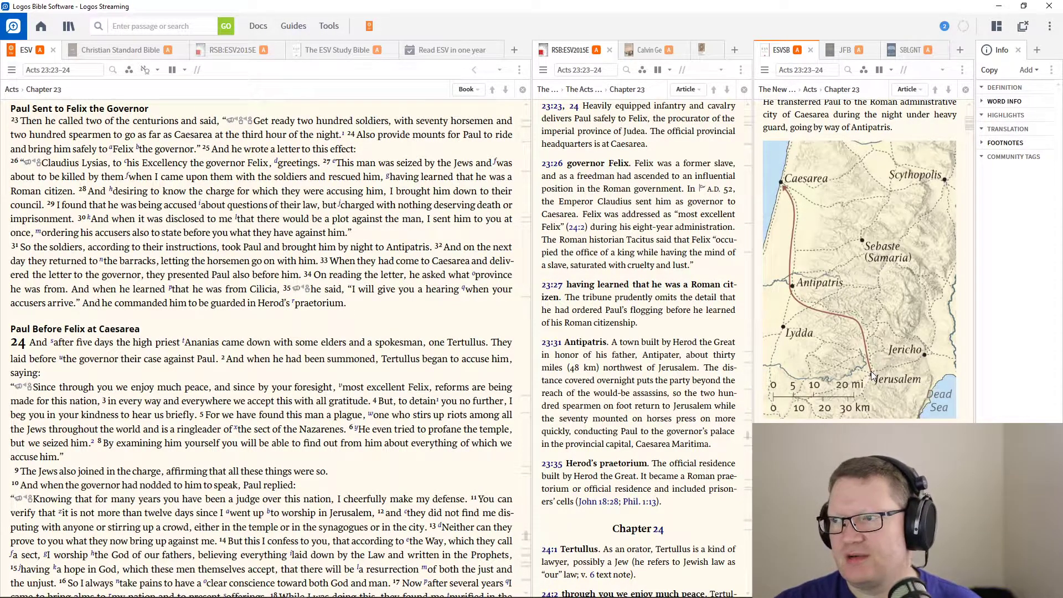
pyautogui.moveTo(888, 326)
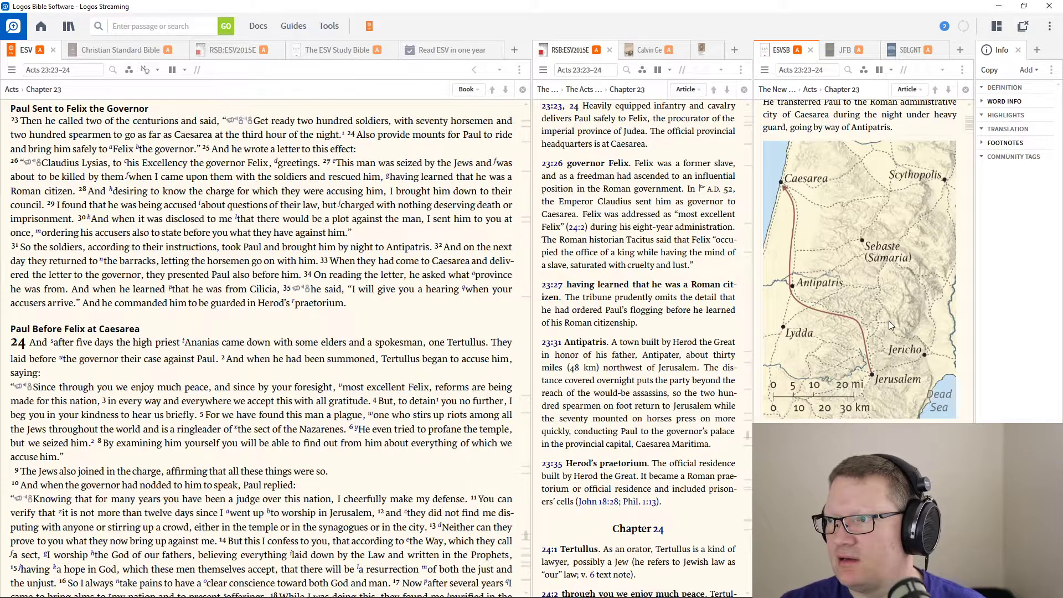
pyautogui.moveTo(843, 365)
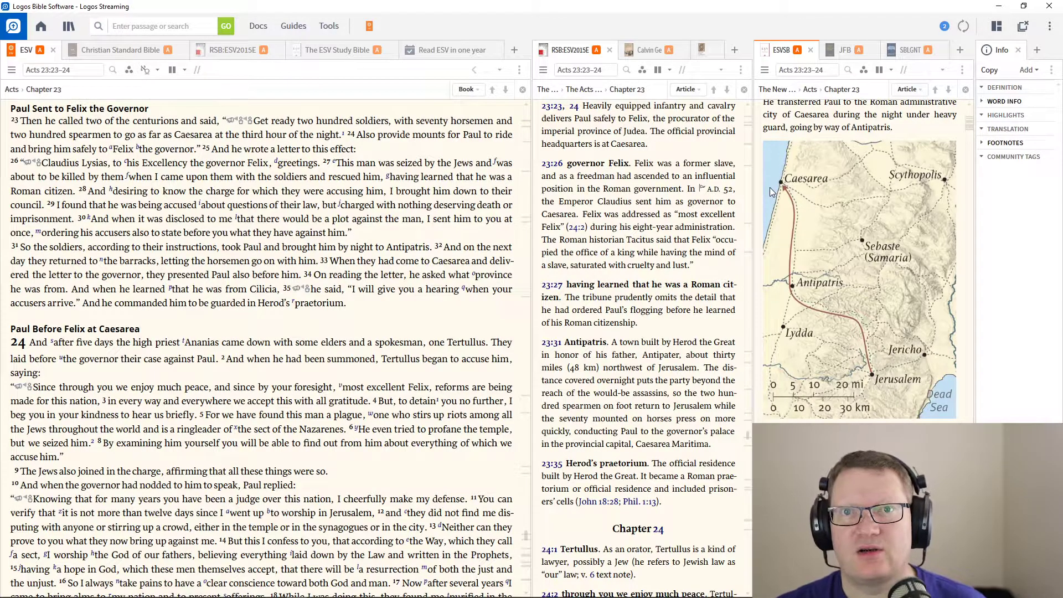
# - Scroll the ESV text from Acts 23:34 into Tertullus's accusation in Acts 24
pyautogui.scroll(-3)
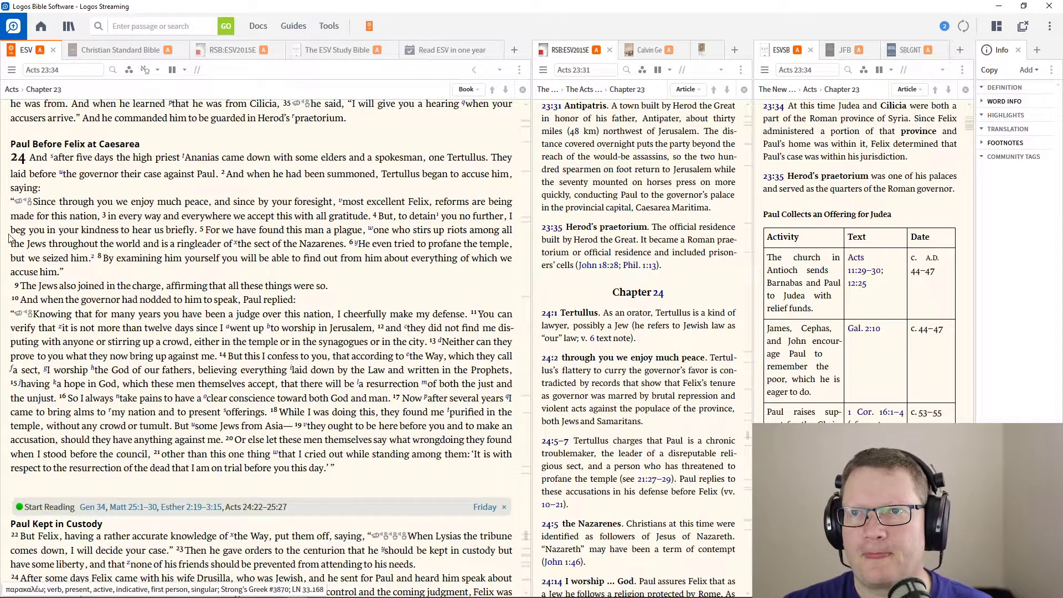
# - Scroll the ESV pane through Acts 24 until Acts 25:1 is at the top
pyautogui.scroll(3)
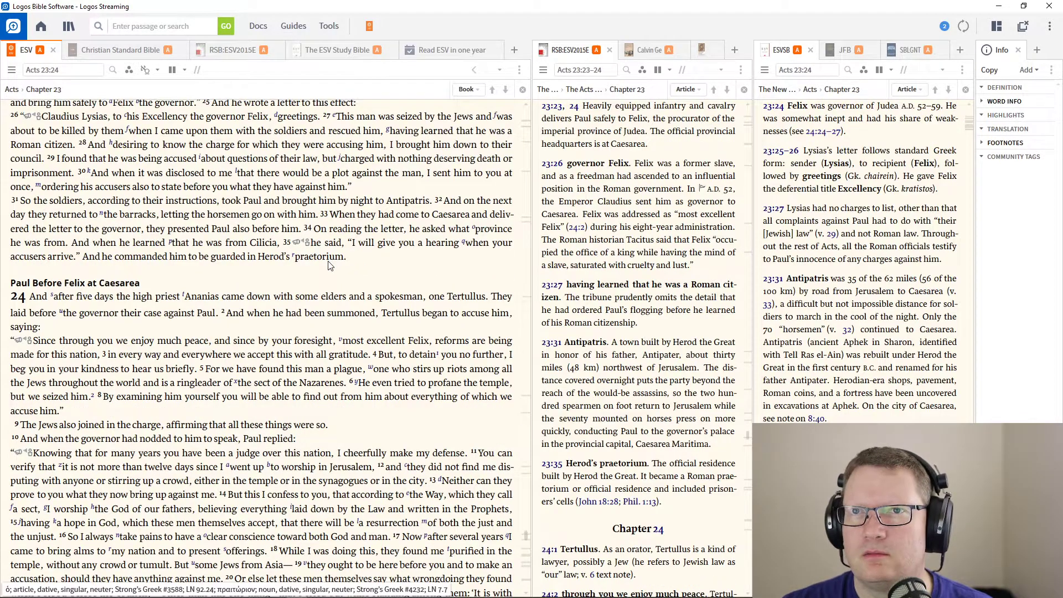
pyautogui.scroll(3)
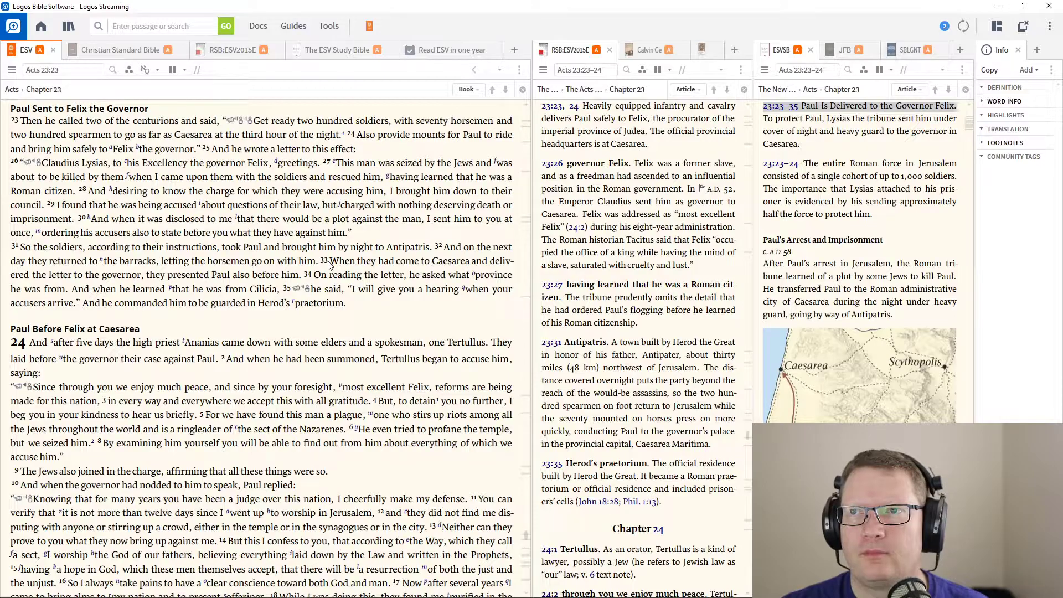
pyautogui.scroll(-3)
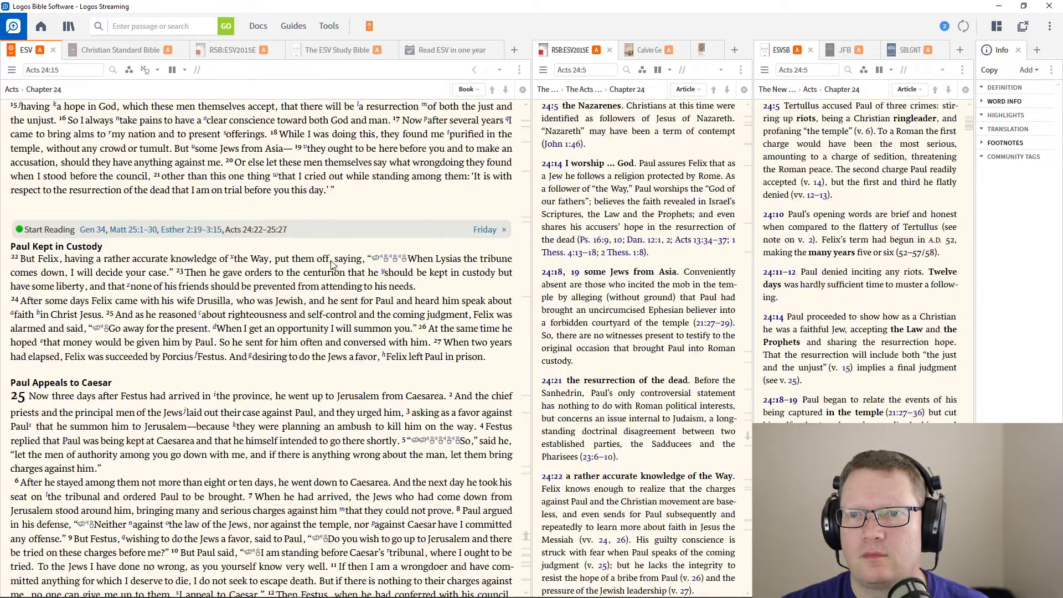
pyautogui.scroll(-3)
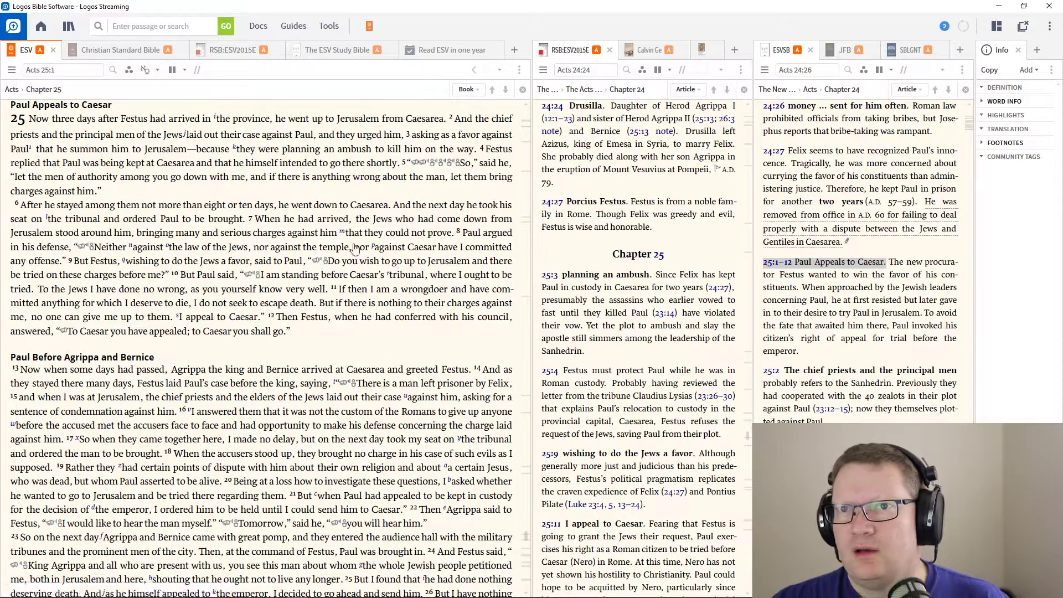
# - Scroll to Acts 25:5 so Paul Before Agrippa and Bernice is visible
pyautogui.scroll(-3)
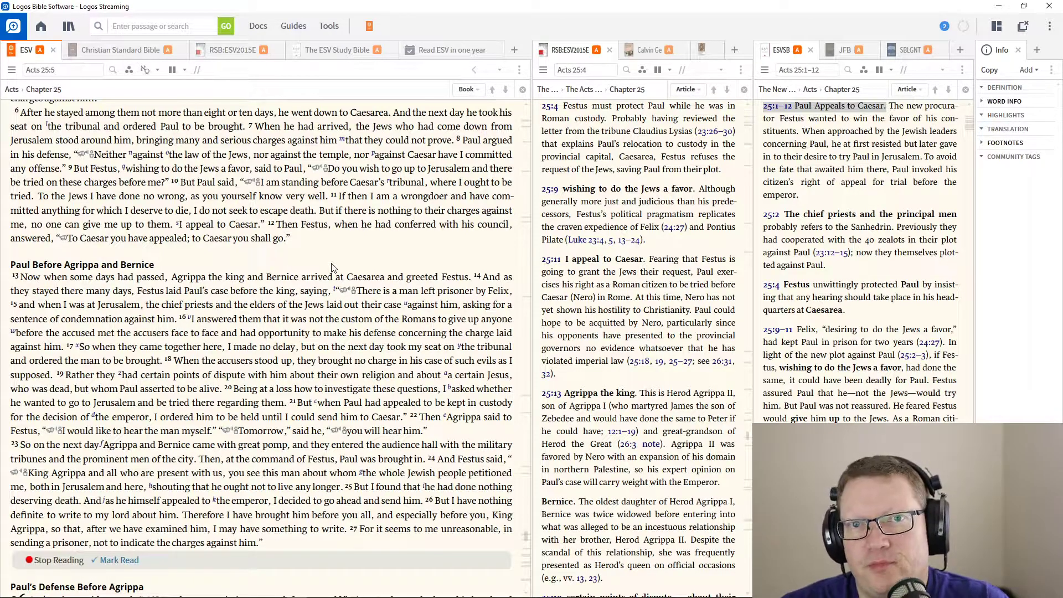
pyautogui.moveTo(425, 259)
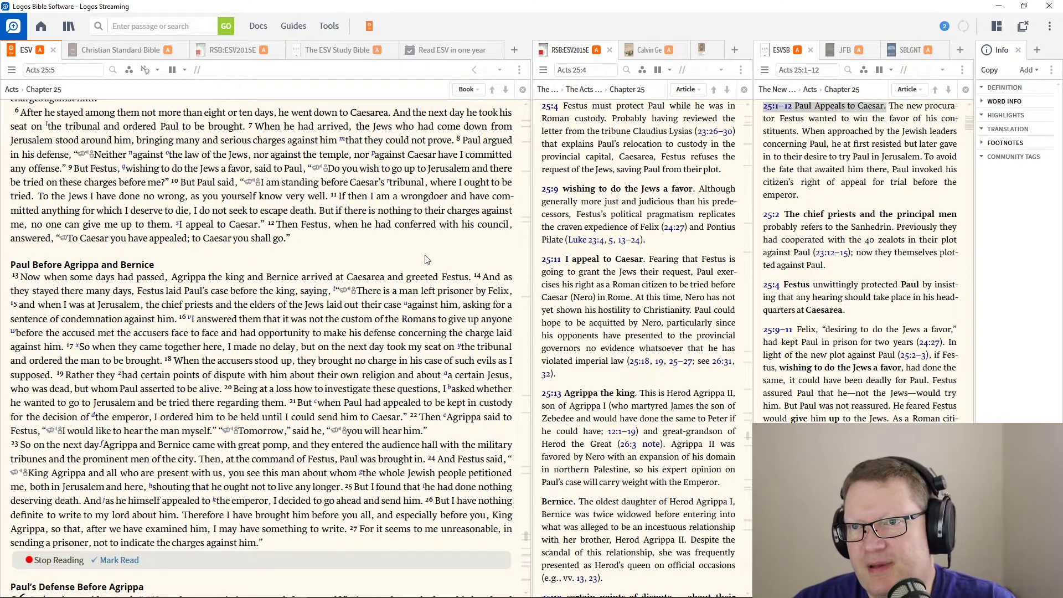
# - Scroll from Acts 25:17 to the Acts 26 heading, Paul's Defense Before Agrippa
pyautogui.scroll(-3)
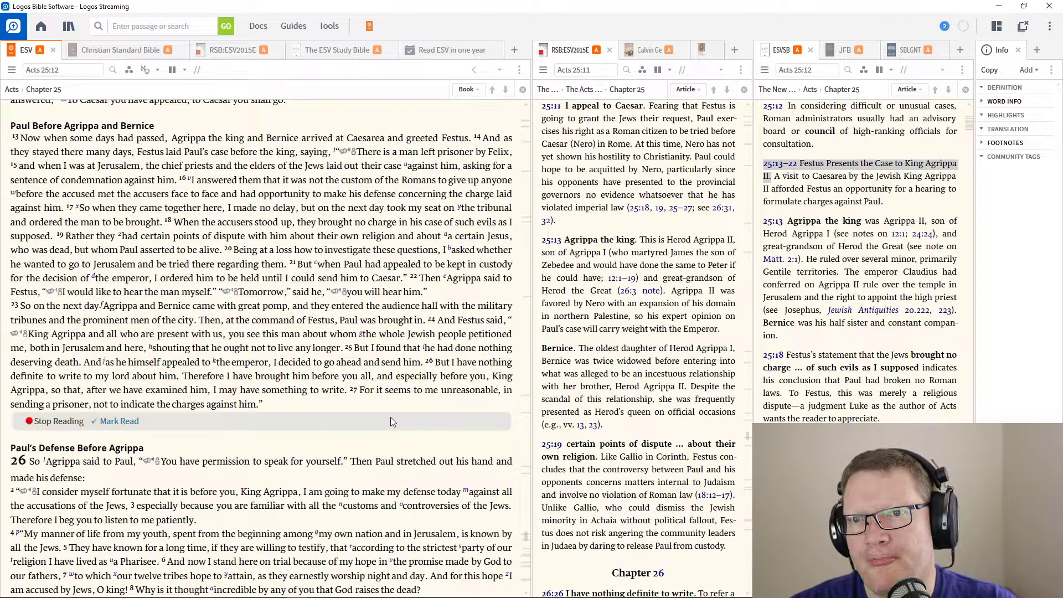
pyautogui.scroll(-3)
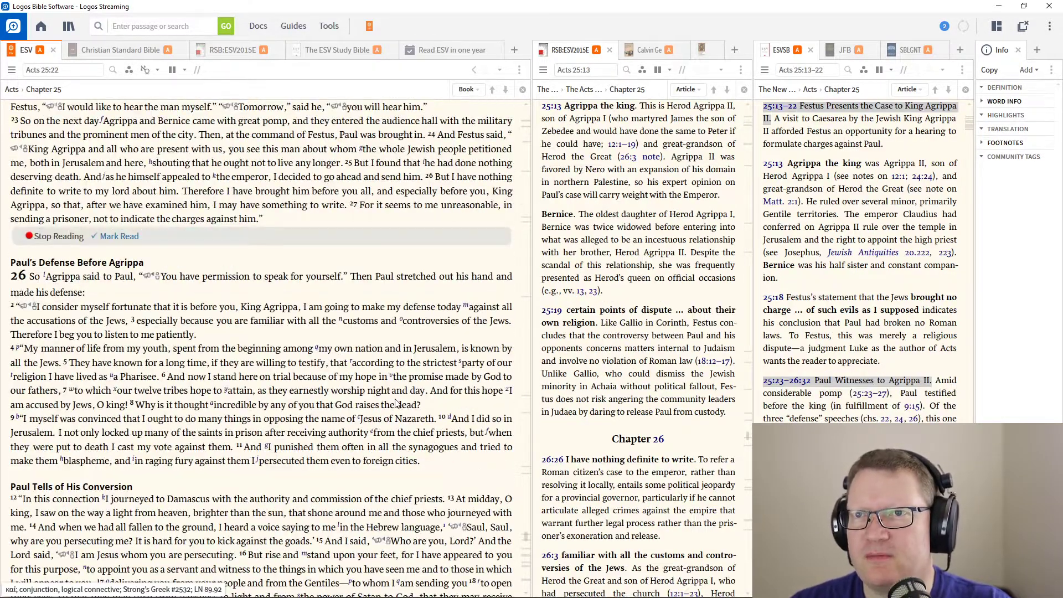